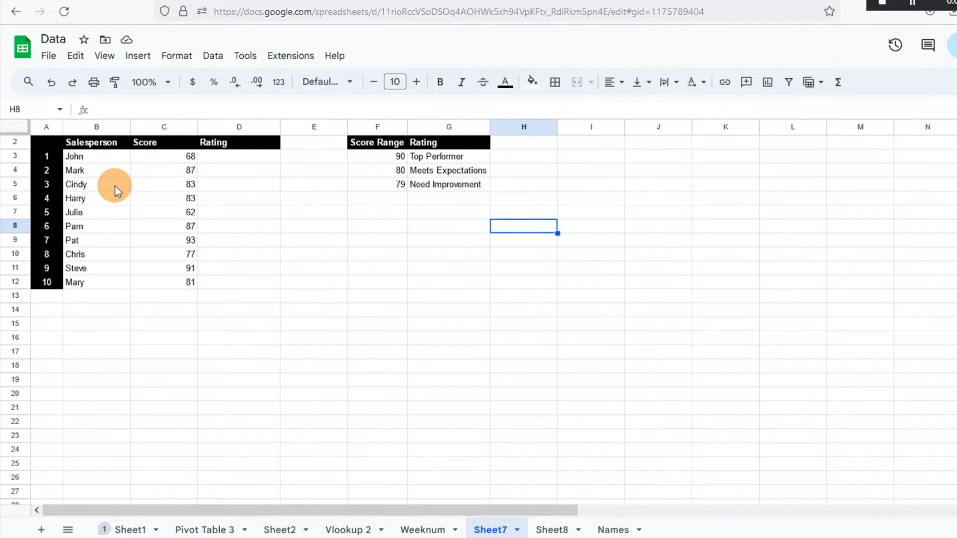
pyautogui.moveTo(176, 170)
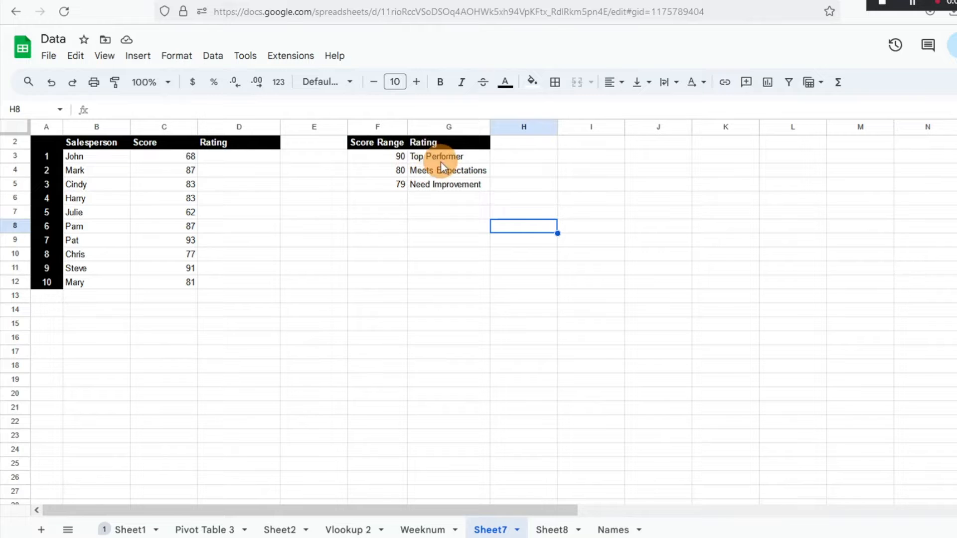
pyautogui.moveTo(452, 188)
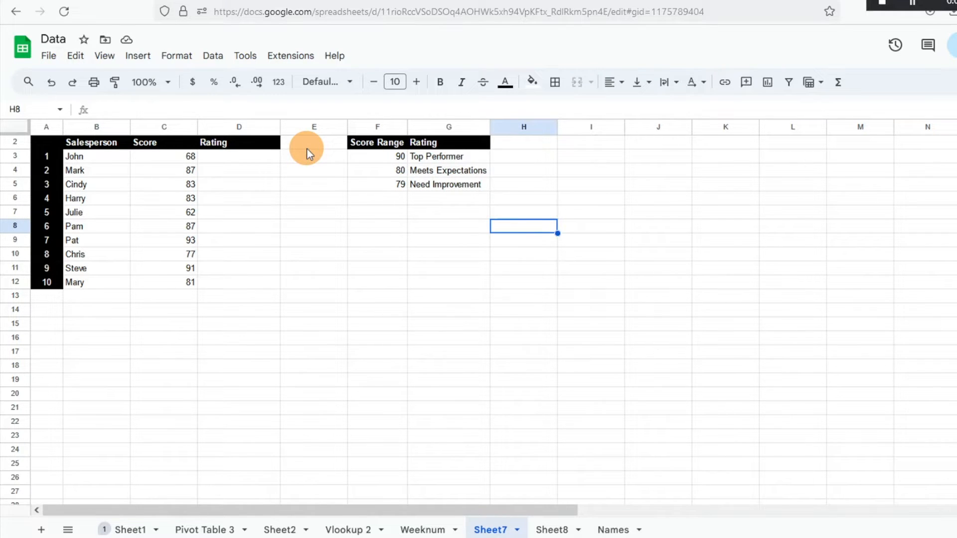
# Step: Start John's D3 formula as =IFS(C3>$F$3,$G$3, returning Top Performer
pyautogui.click(239, 156)
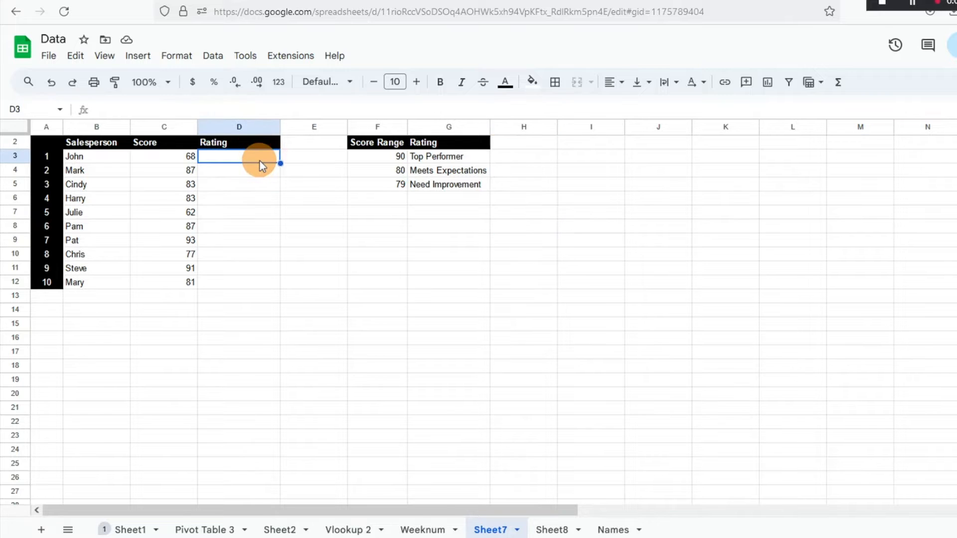
pyautogui.write('=ifs')
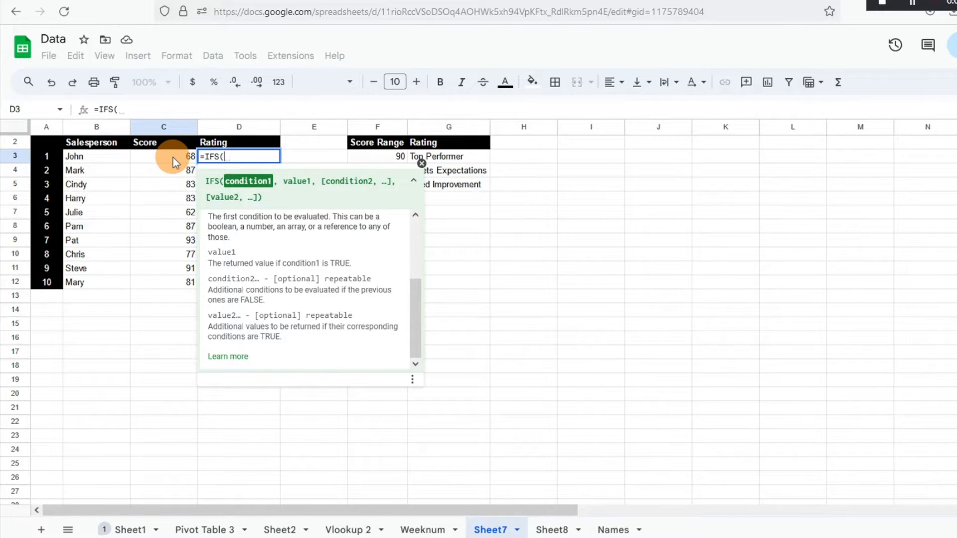
pyautogui.click(163, 156)
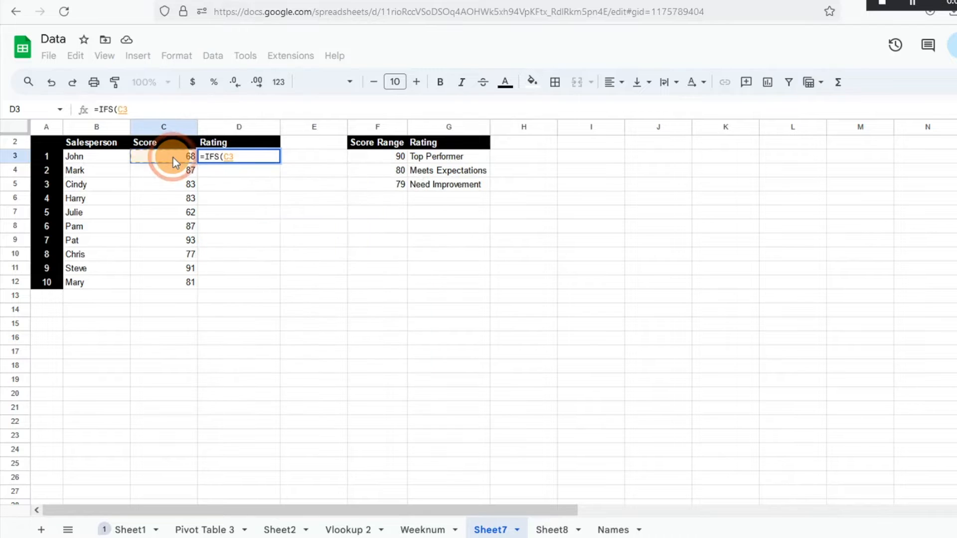
pyautogui.write('>')
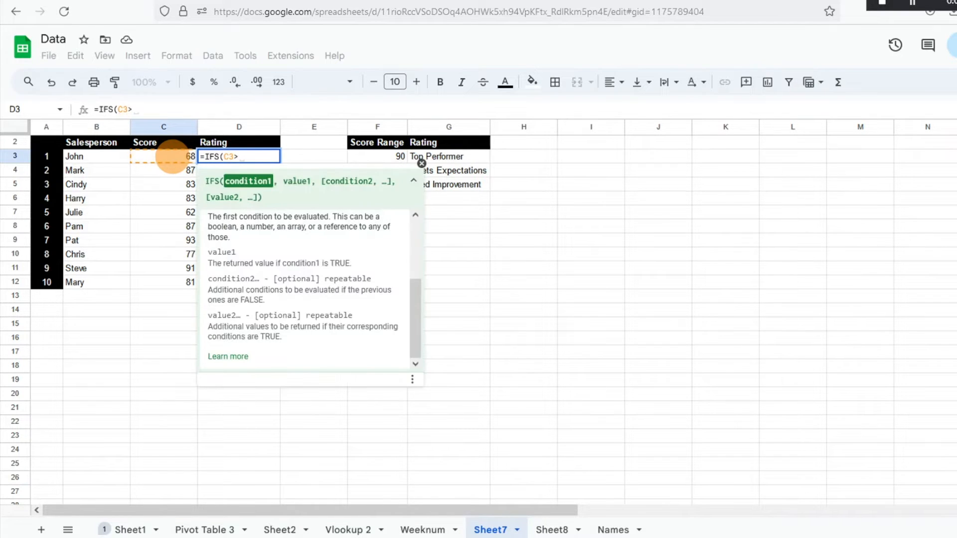
pyautogui.click(378, 156)
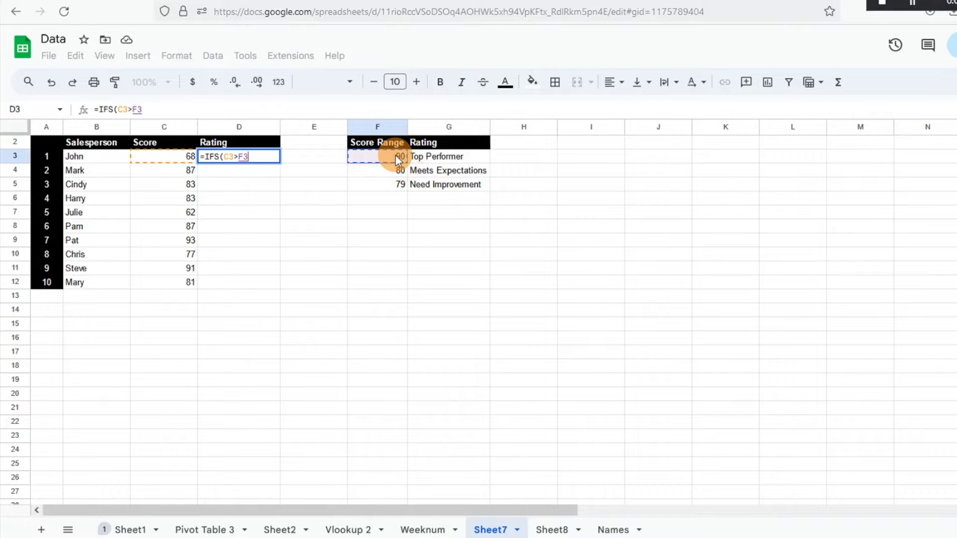
pyautogui.press('f4')
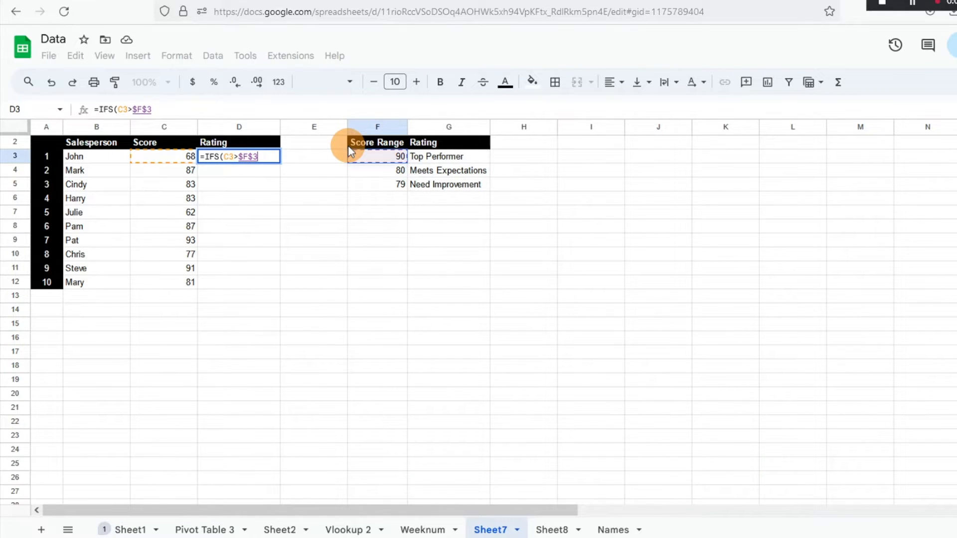
pyautogui.write(',')
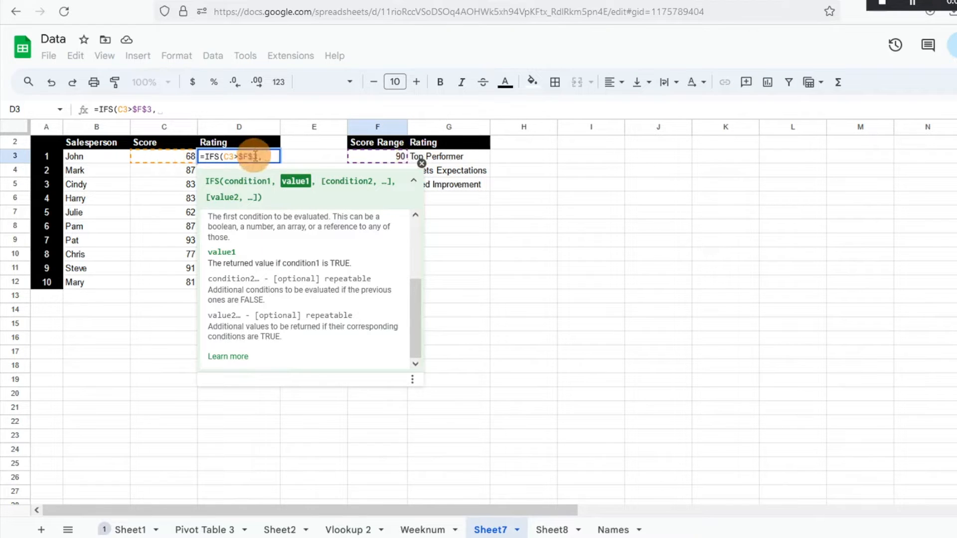
pyautogui.click(449, 156)
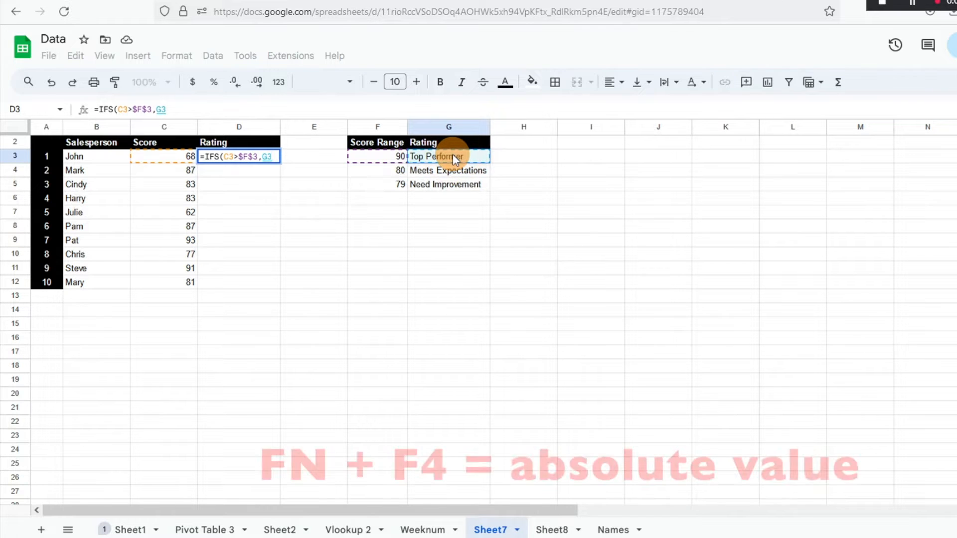
pyautogui.press('F4')
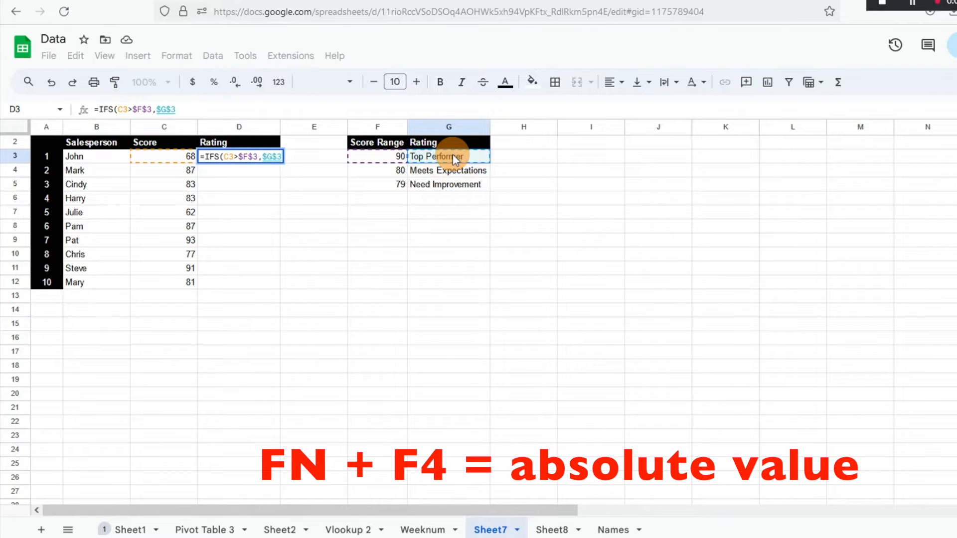
pyautogui.write(',')
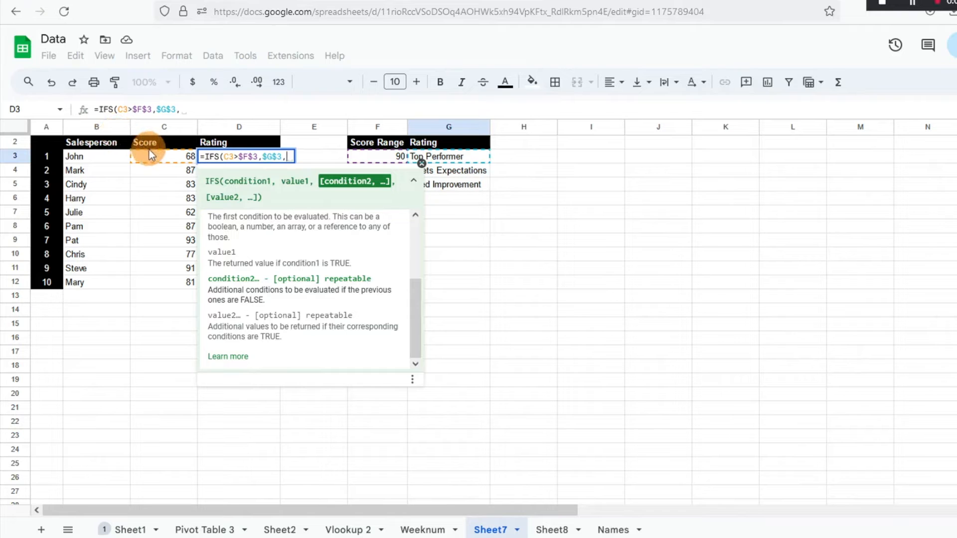
# Step: Add a second IFS condition on C3 with an absolute Meets Expectations result
pyautogui.click(163, 156)
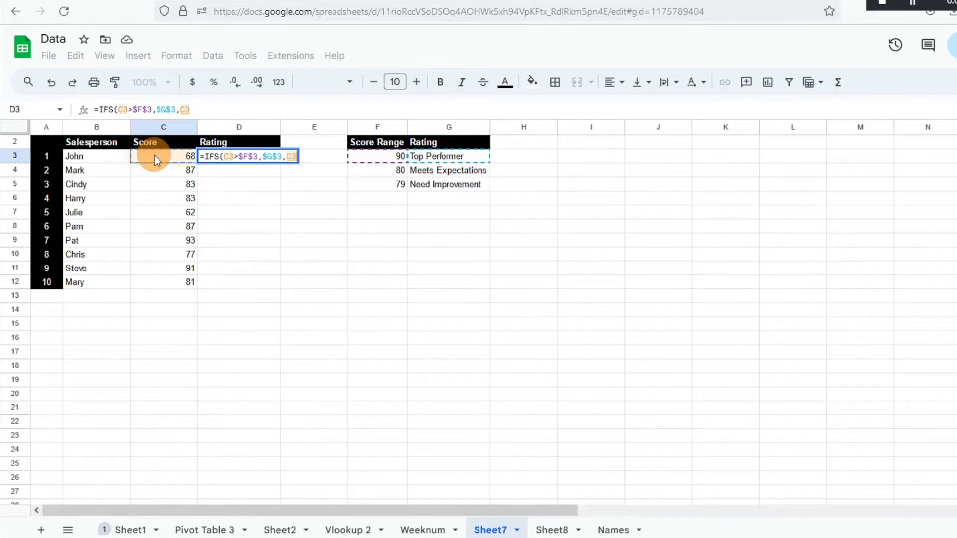
pyautogui.write(',')
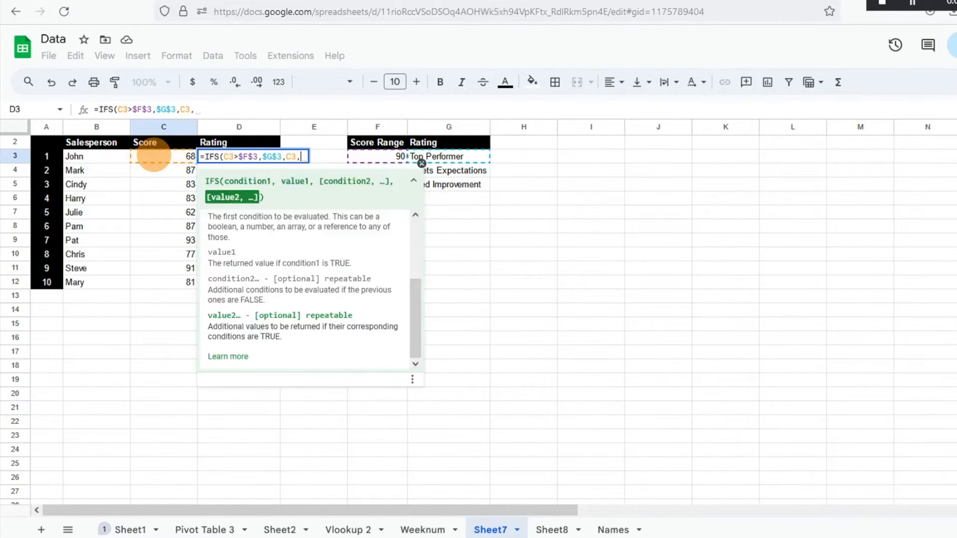
pyautogui.write('>$F$4')
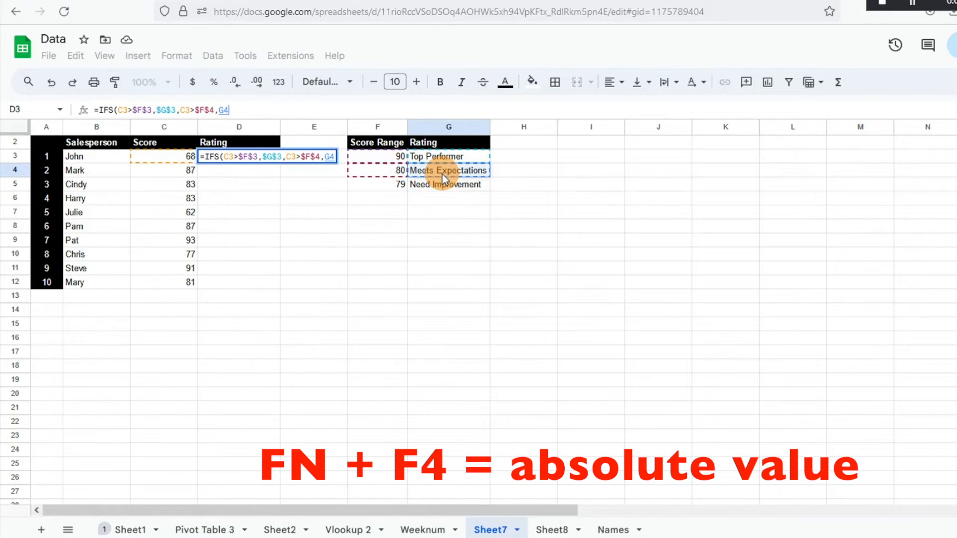
pyautogui.press('F4')
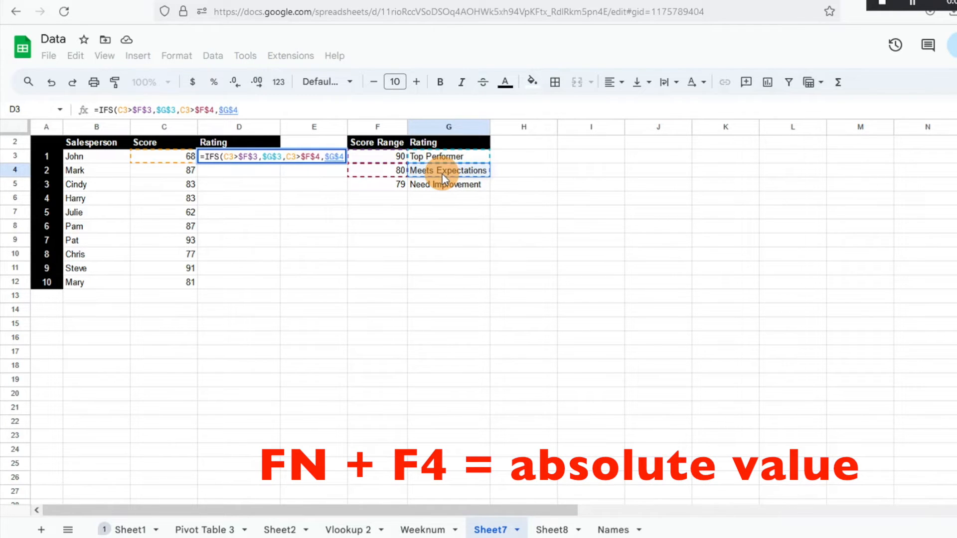
pyautogui.write(',')
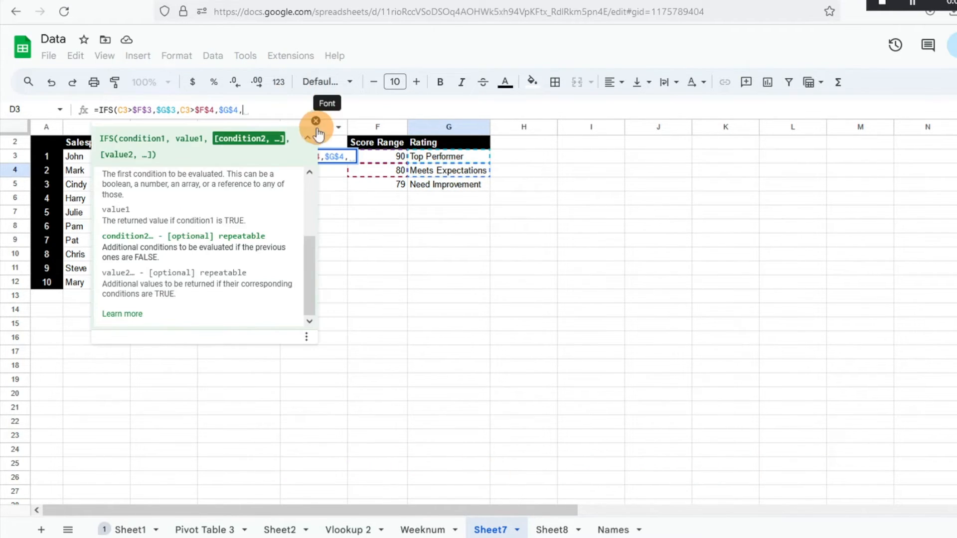
pyautogui.click(316, 120)
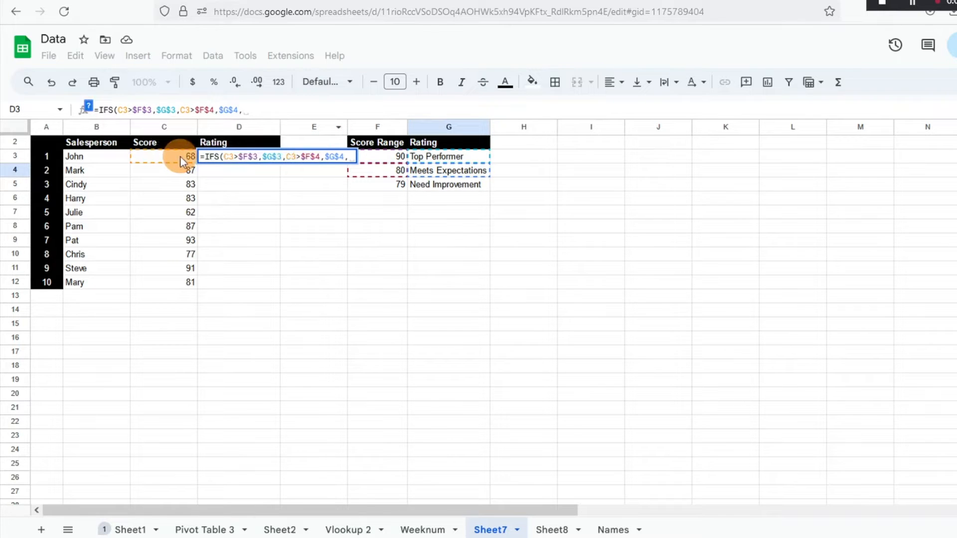
# Step: Begin the third condition, C3<$F$5, in John's formula
pyautogui.click(164, 156)
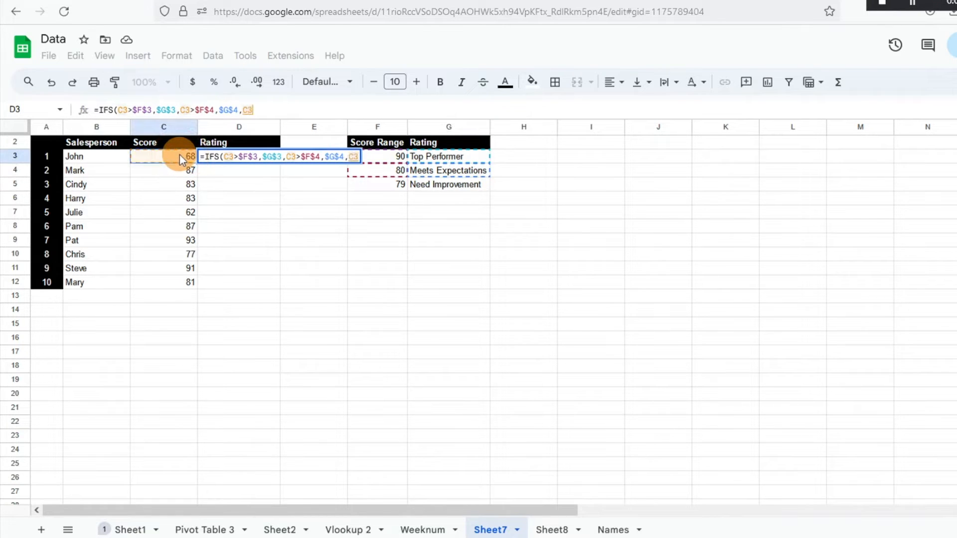
pyautogui.write('<')
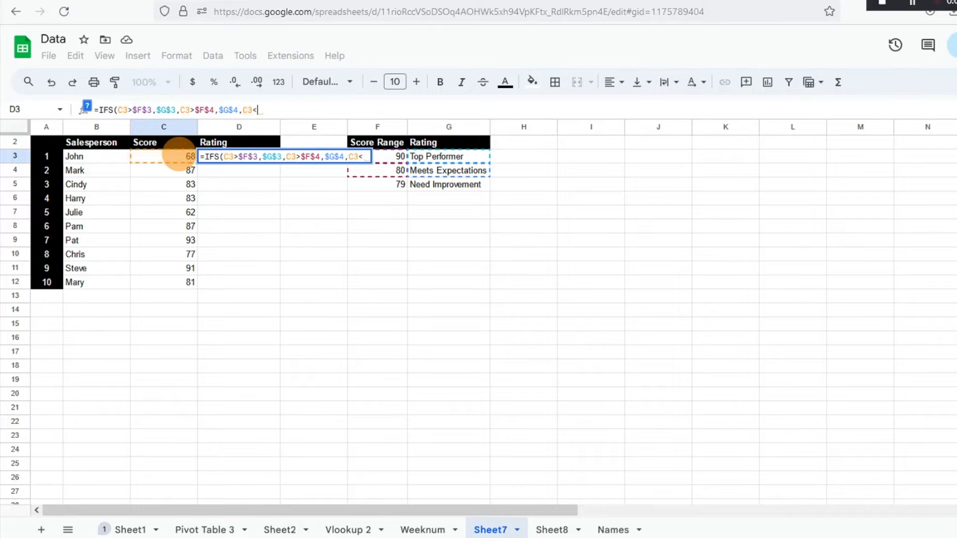
pyautogui.moveTo(384, 185)
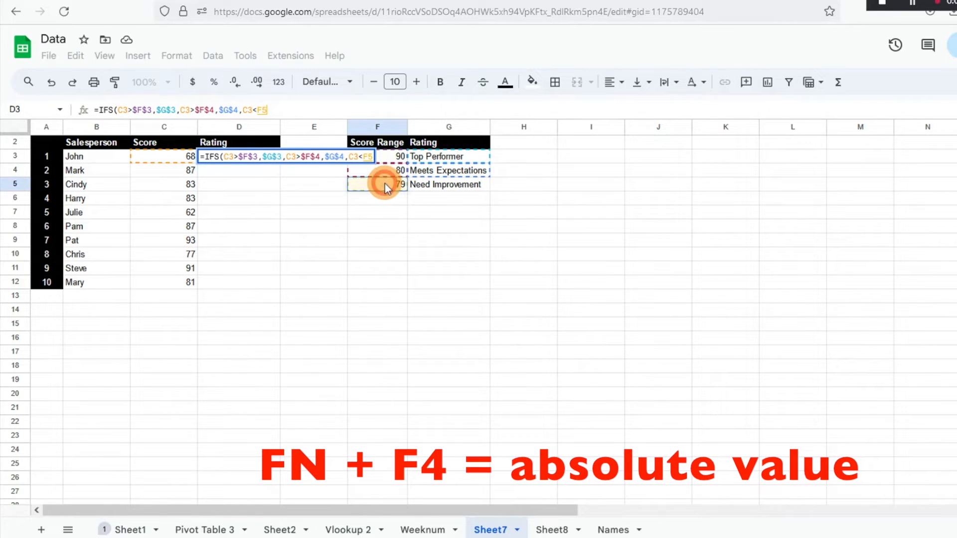
pyautogui.press('F4')
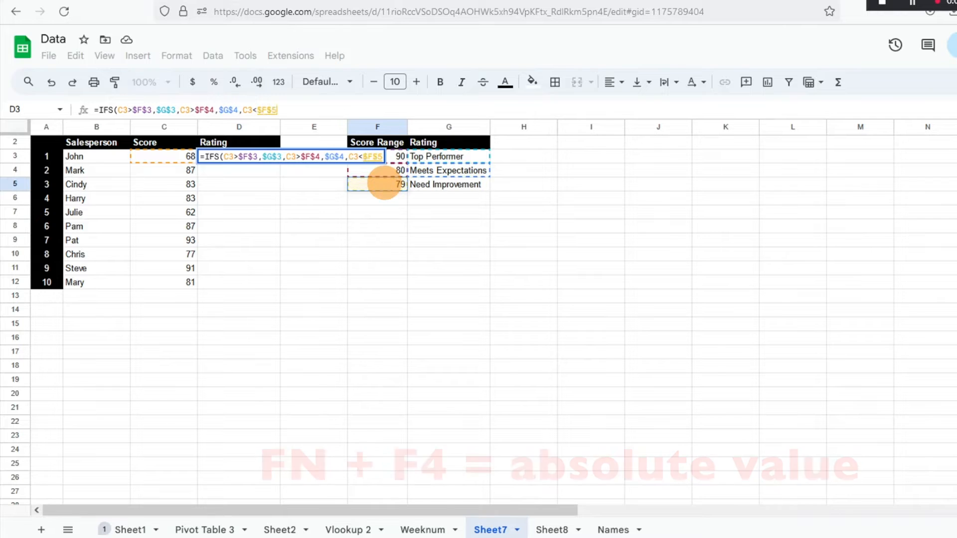
pyautogui.write(',')
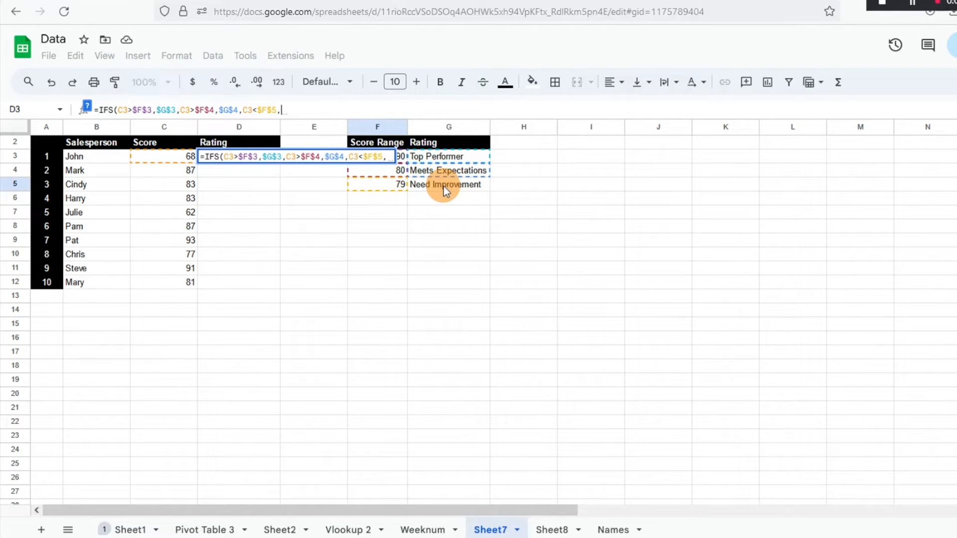
# Step: Add $G$5 Need Improvement as the final result and autofill ratings down D4:D12
pyautogui.click(448, 184)
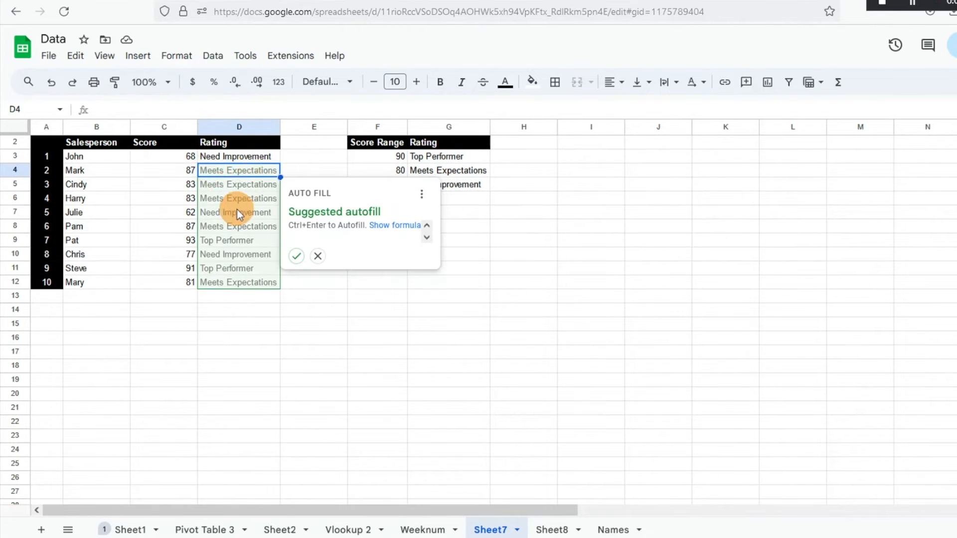
pyautogui.moveTo(253, 267)
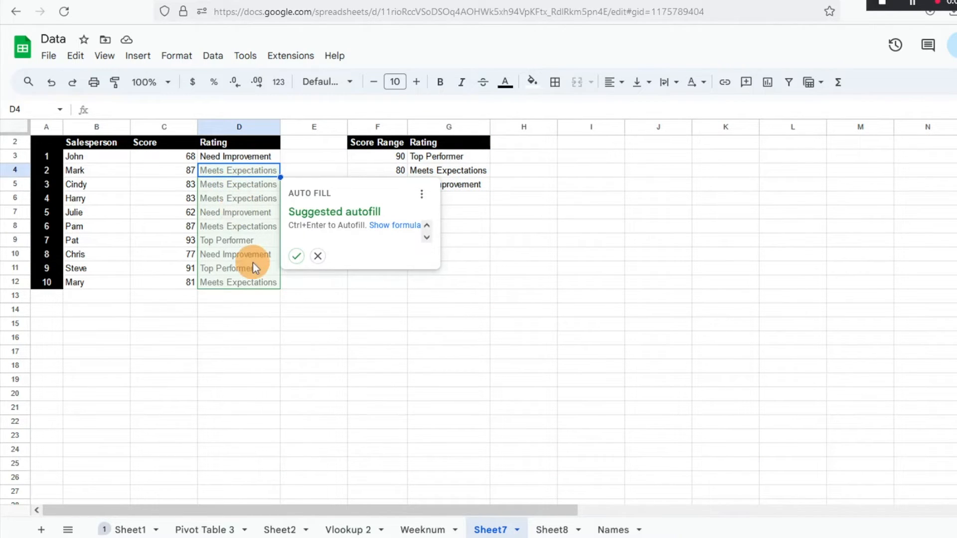
pyautogui.click(318, 256)
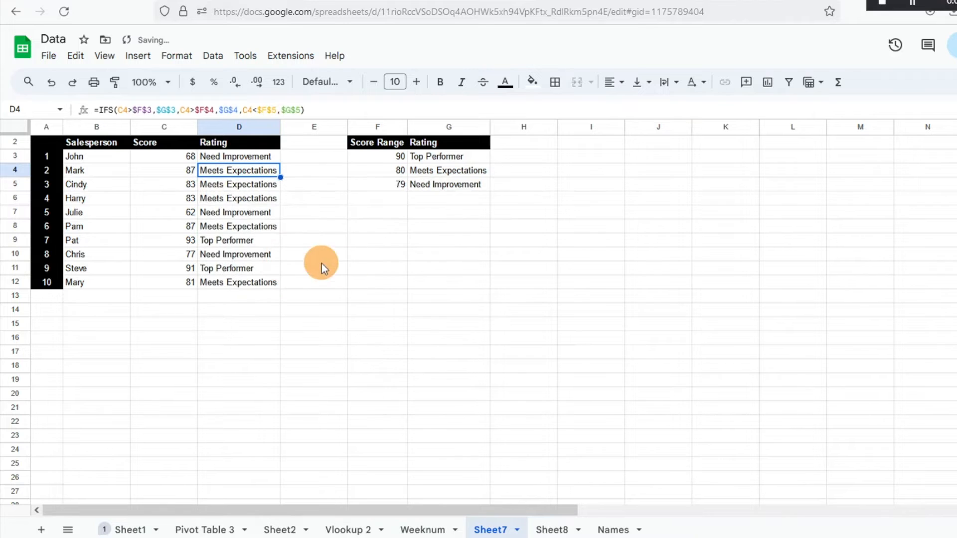
pyautogui.moveTo(199, 162)
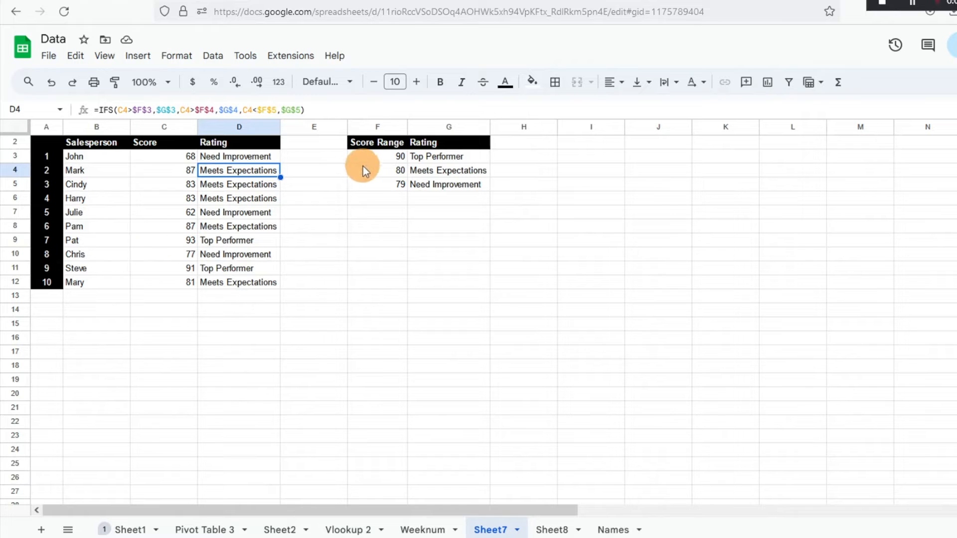
pyautogui.moveTo(247, 263)
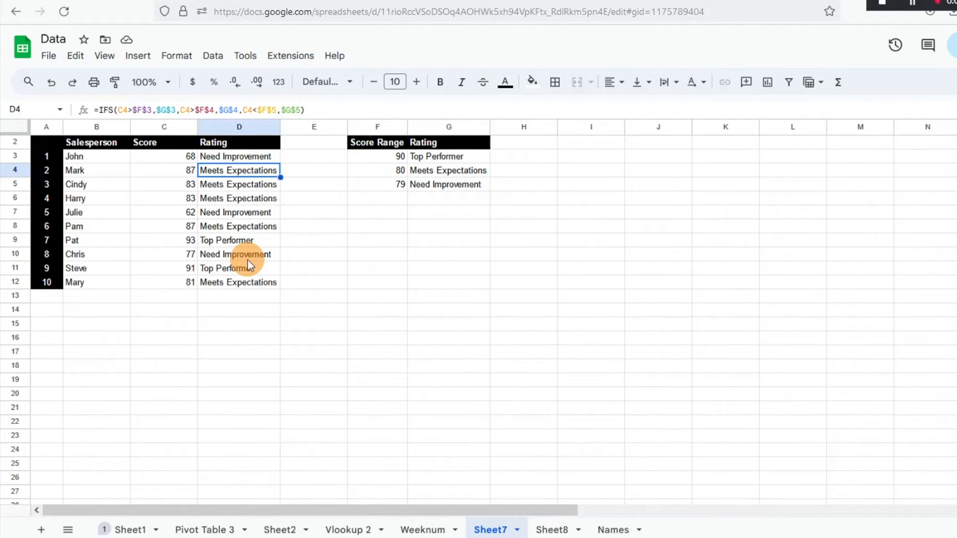
pyautogui.moveTo(238, 156)
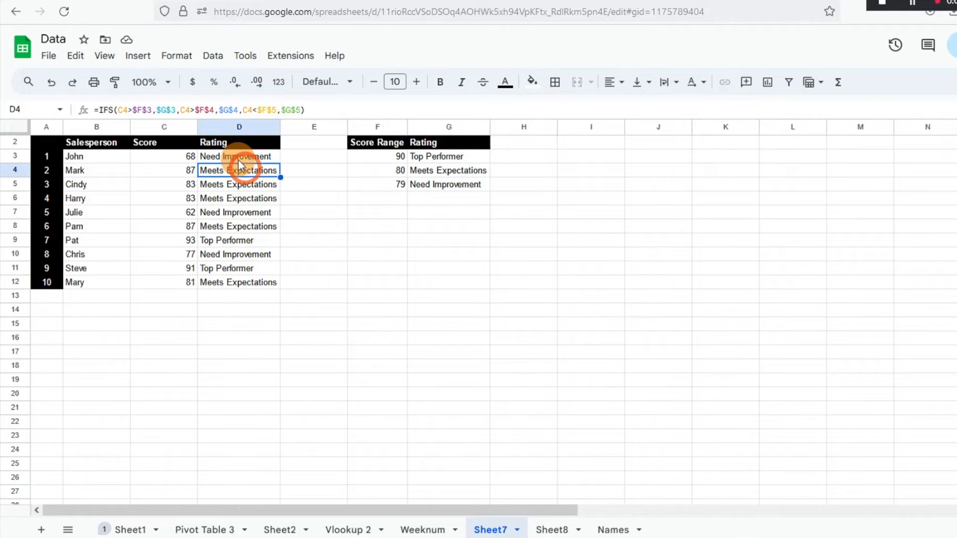
# Step: Set the lowest threshold to 70, switch the third condition to greater-than, and refill
pyautogui.click(377, 184)
pyautogui.write('70')
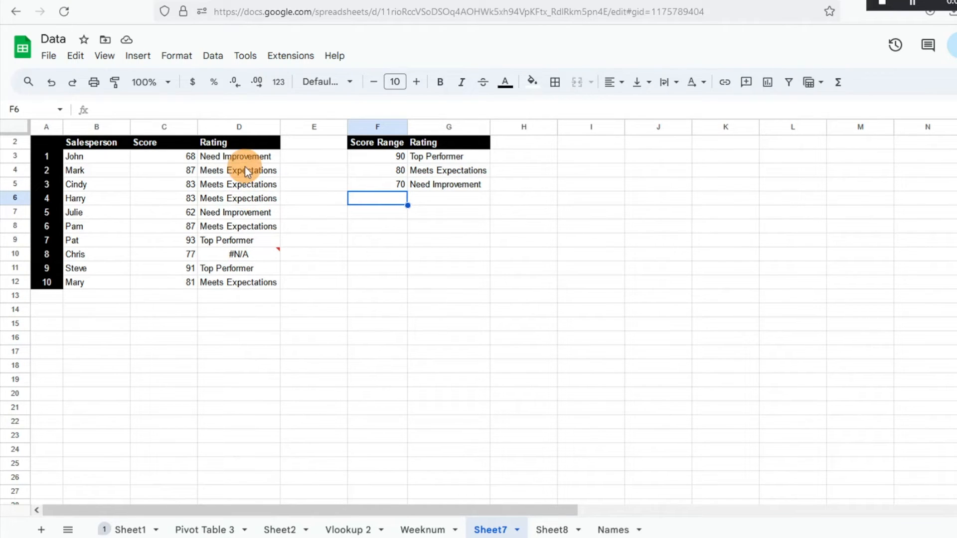
pyautogui.doubleClick(239, 156)
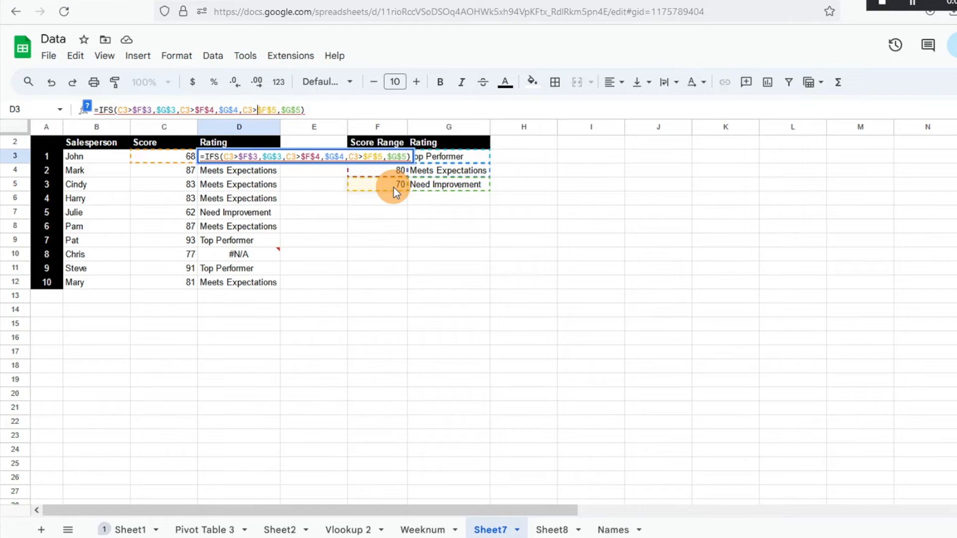
pyautogui.press('Enter')
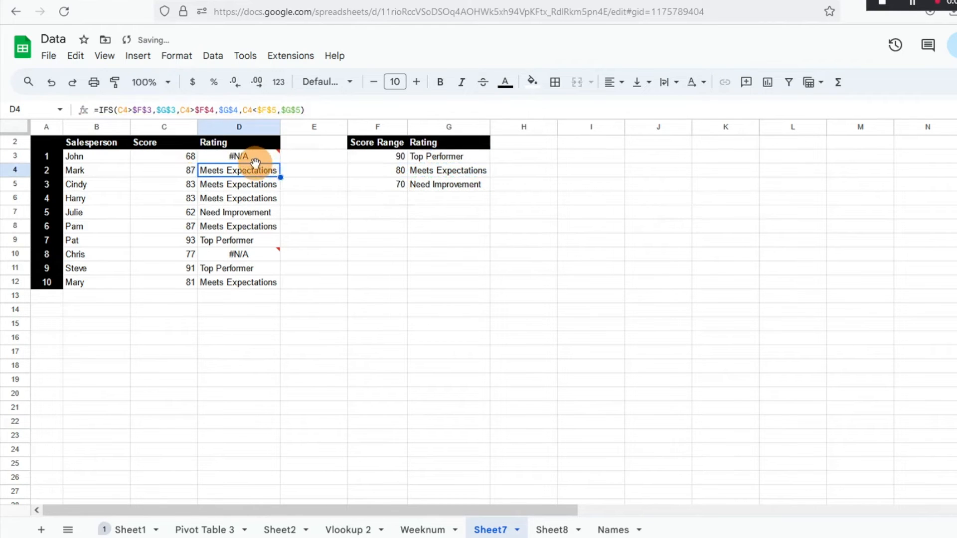
pyautogui.click(239, 156)
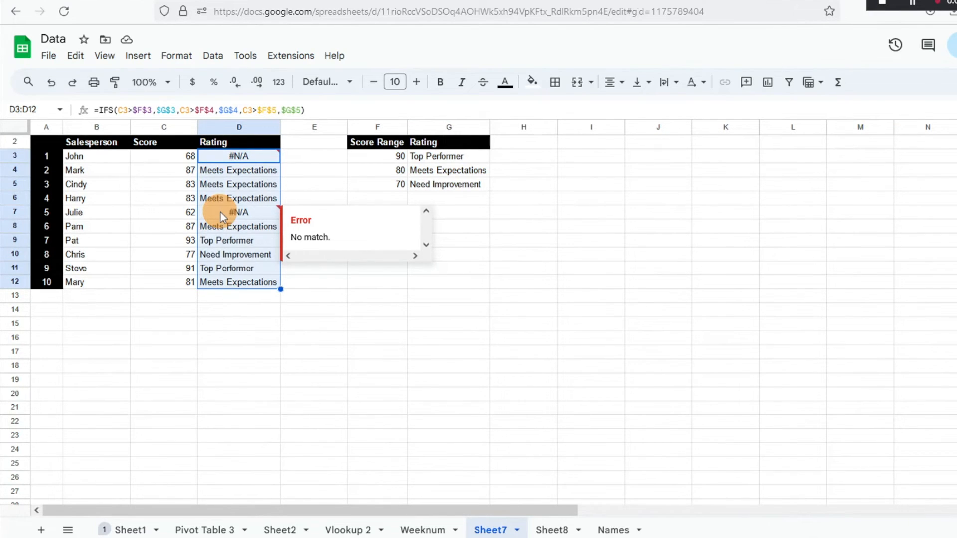
pyautogui.moveTo(266, 248)
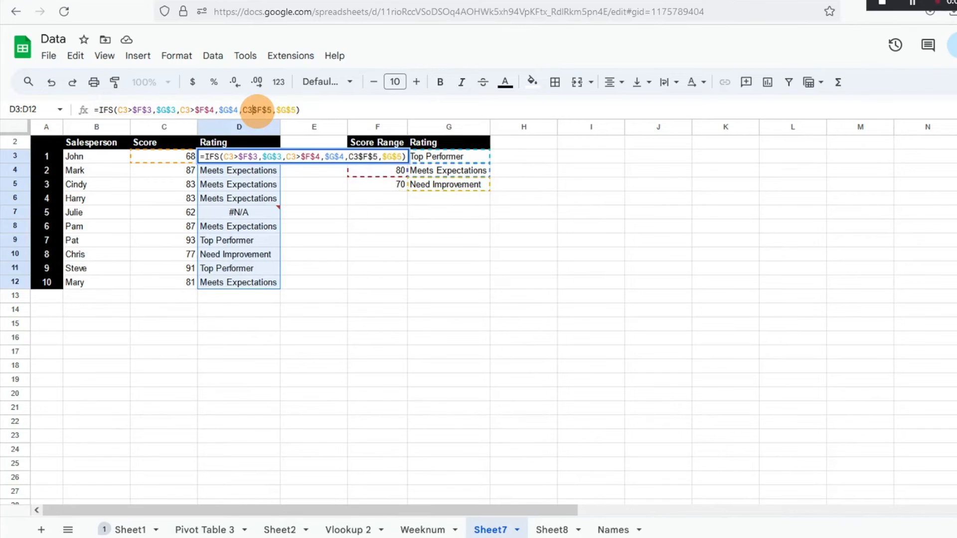
# Step: Restore the less-than third condition and set the F5 threshold back to 79
pyautogui.write('<')
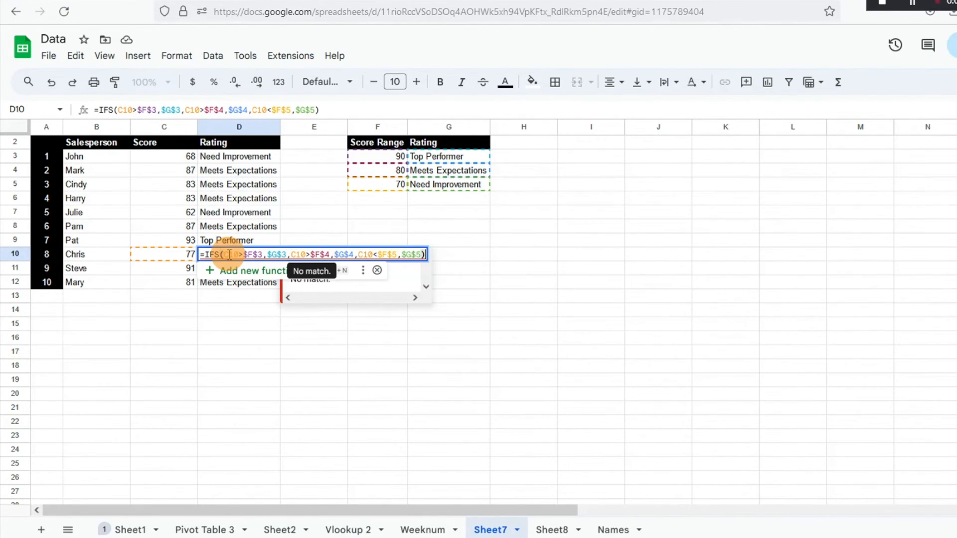
pyautogui.press('enter')
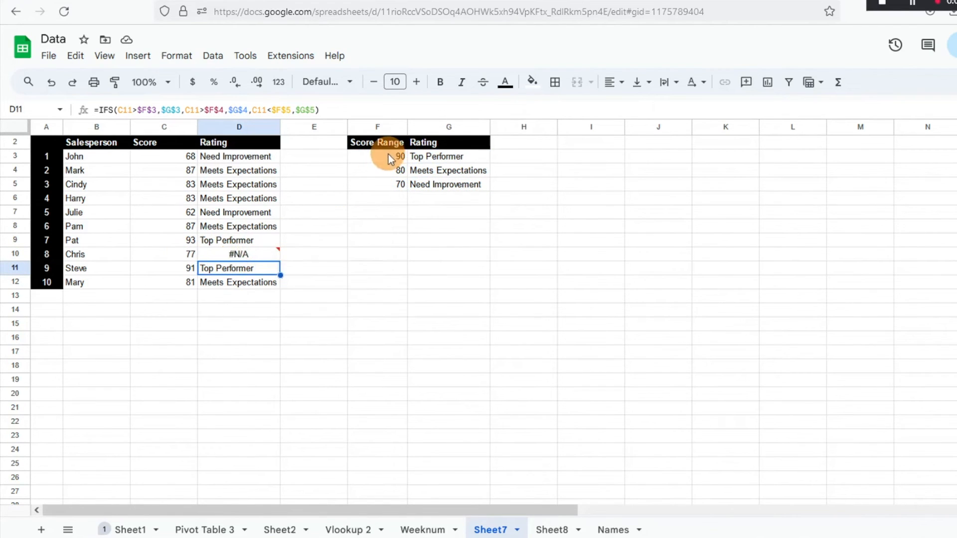
pyautogui.click(377, 184)
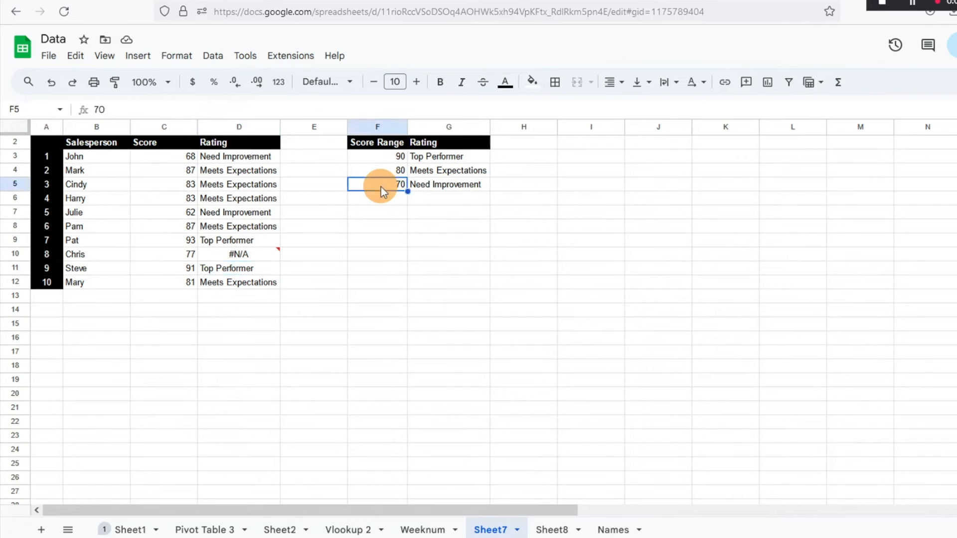
pyautogui.write('79')
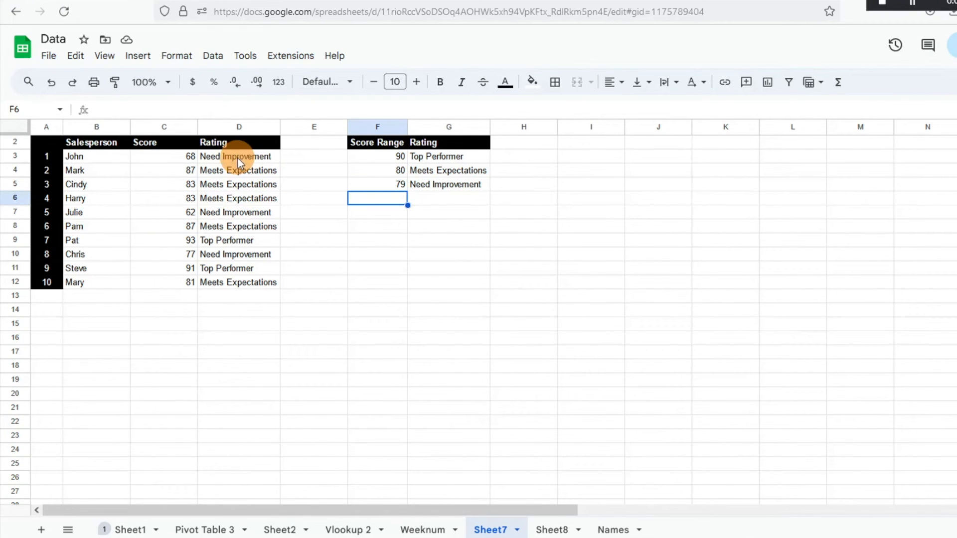
pyautogui.moveTo(317, 201)
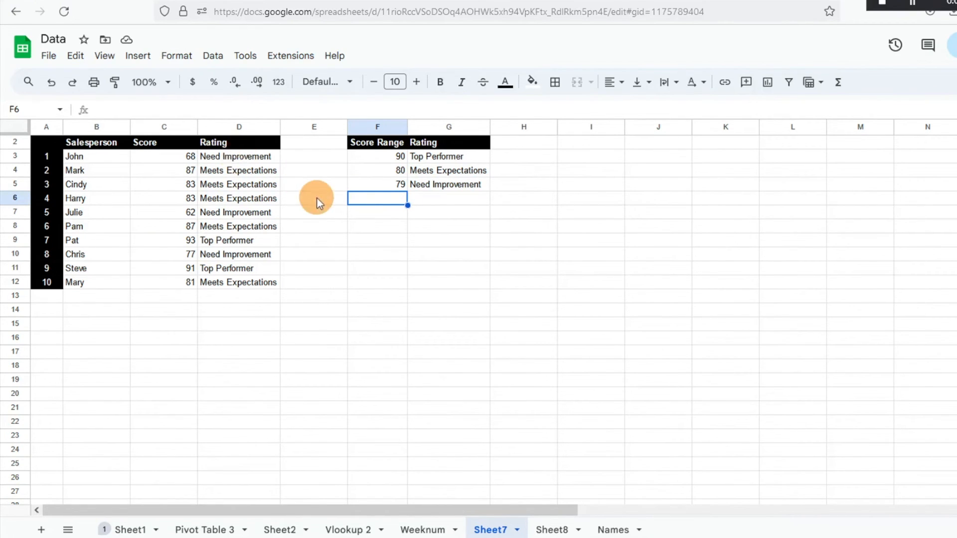